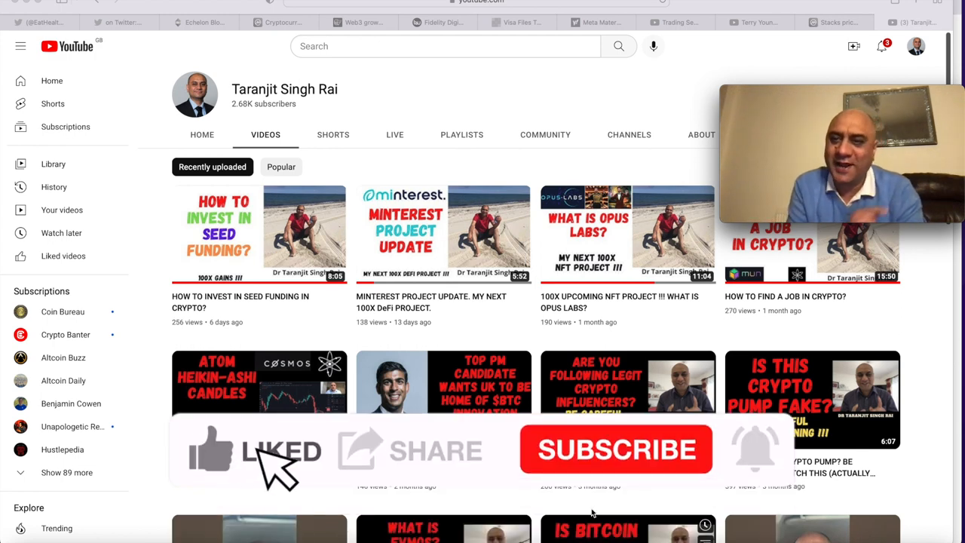
View the Crypto Guru Twitter profile, then return to the YouTube channel's Videos page
left_click(41, 20)
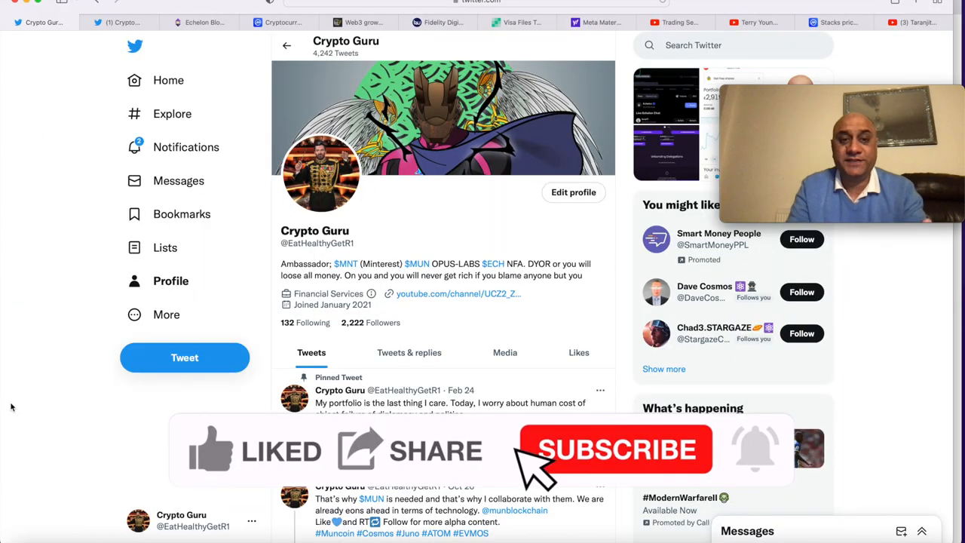
left_click(618, 450)
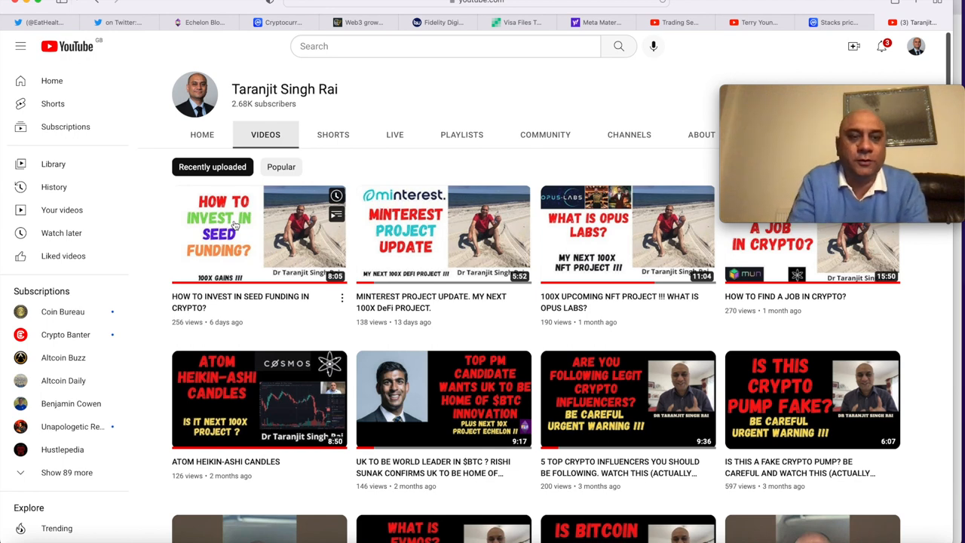
Switch to Crypto Guru's BIG GIVEAWAY tweet on Twitter
left_click(117, 22)
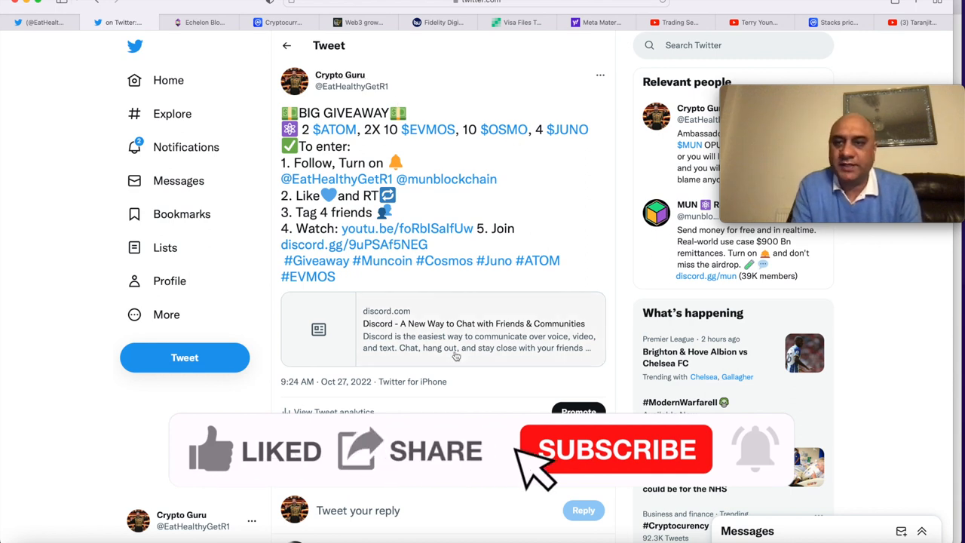
Review the giveaway tweet's retweets and likes, then go to the Echelon homepage
left_click(617, 451)
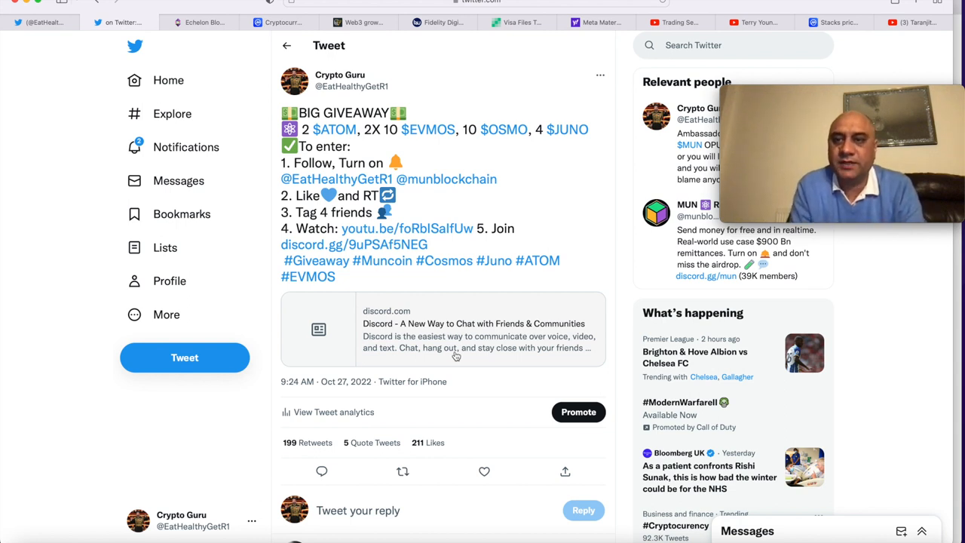
left_click(204, 21)
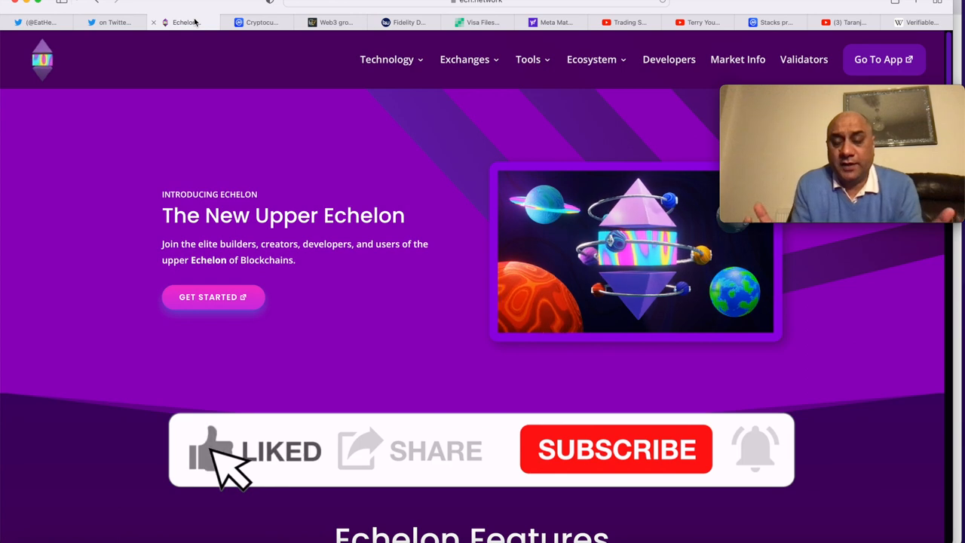
mouse_move(440, 475)
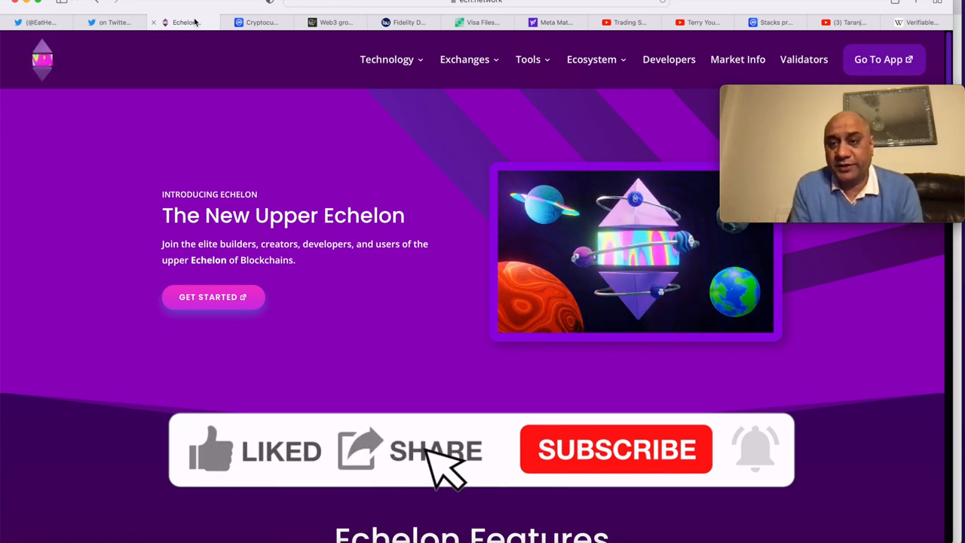
Bring up CoinMarketCap's cryptocurrency rankings table led by Bitcoin and Ethereum
left_click(616, 450)
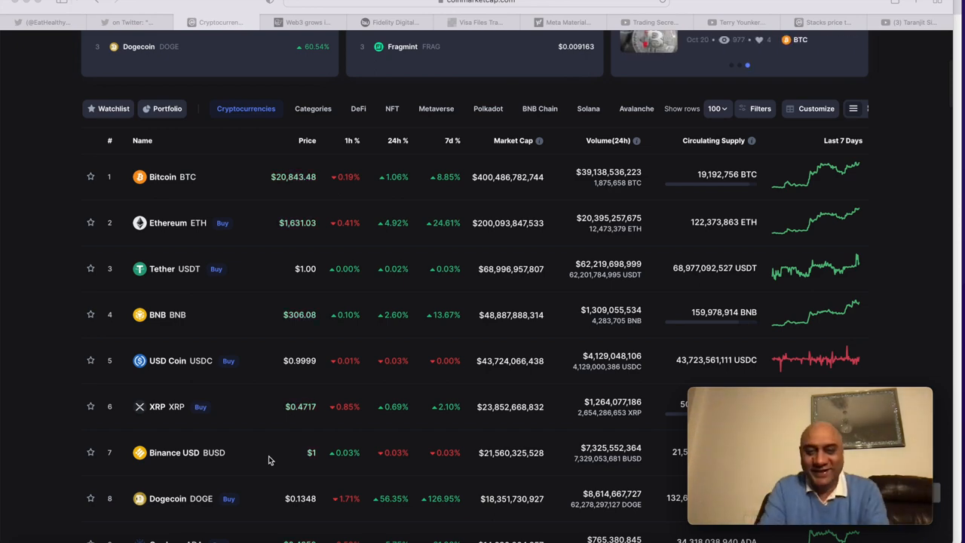
Scroll CoinMarketCap's rankings from Tether to Polkadot, then switch to the Web3 search-trends article
scroll("down", 3)
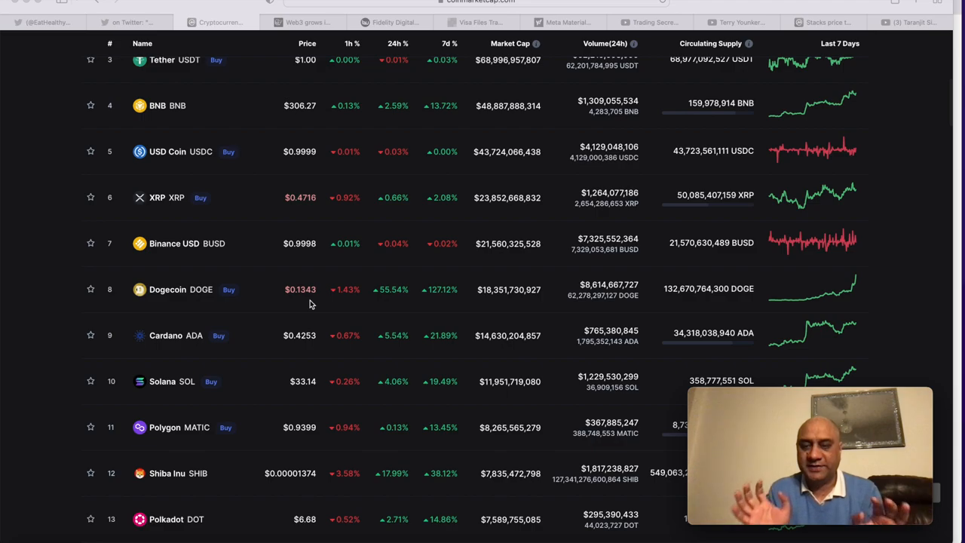
left_click(324, 15)
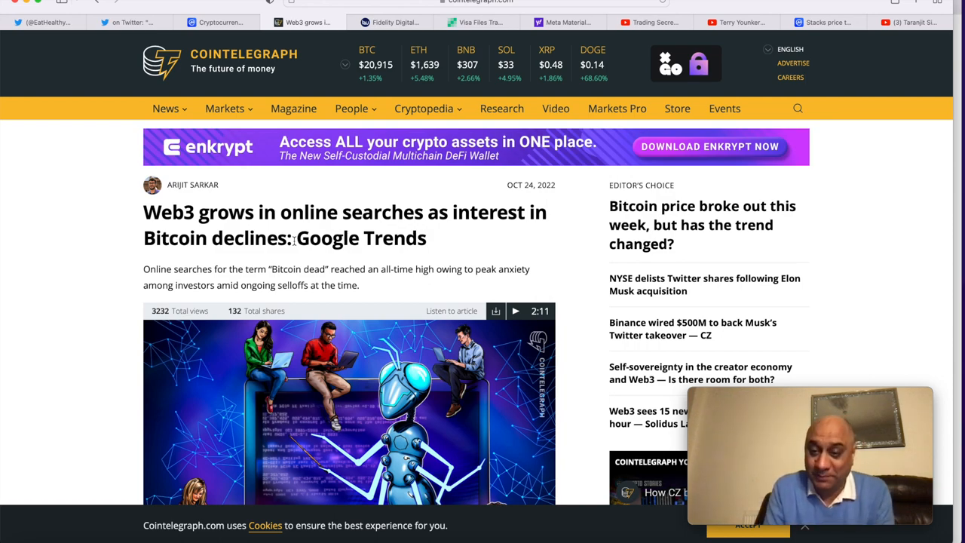
Scroll to the article's Google Trends charts showing Web3 at 72 versus Bitcoin at 27
scroll("down", 3)
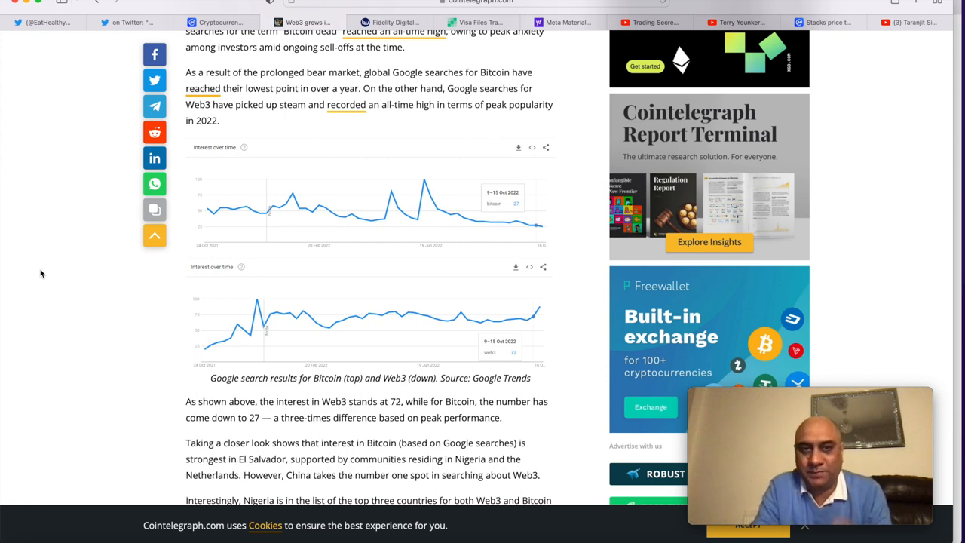
Highlight the Fidelity press release line on 51% of institutions viewing digital assets positively
left_click(388, 22)
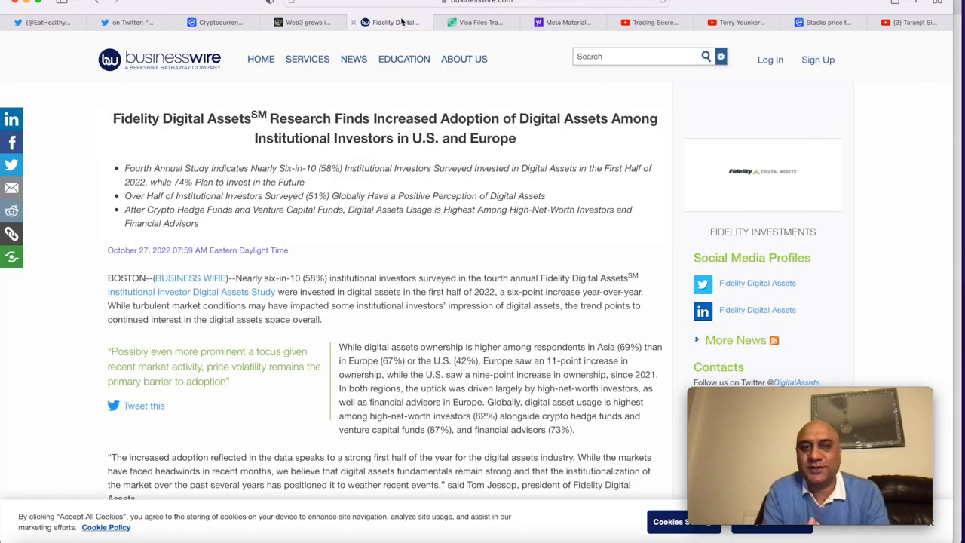
left_click_drag(281, 168, 304, 181)
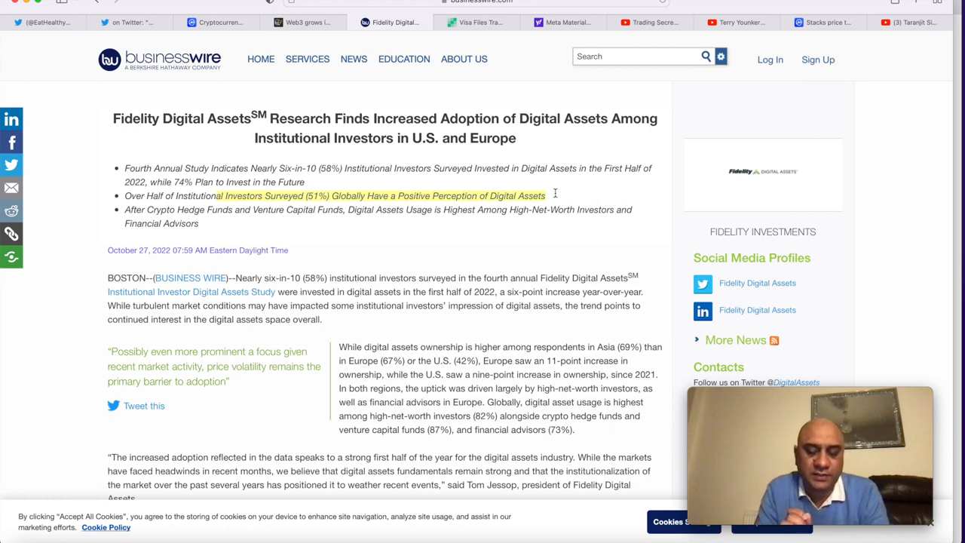
mouse_move(507, 94)
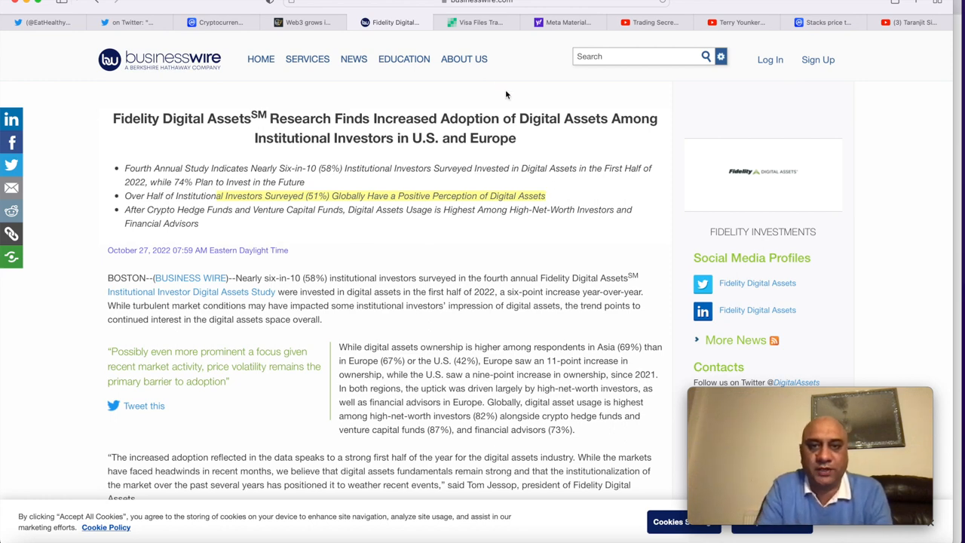
Bring up Yahoo Finance's one-month MMTLP chart, closing at 6.40, up 6.49%
left_click(475, 22)
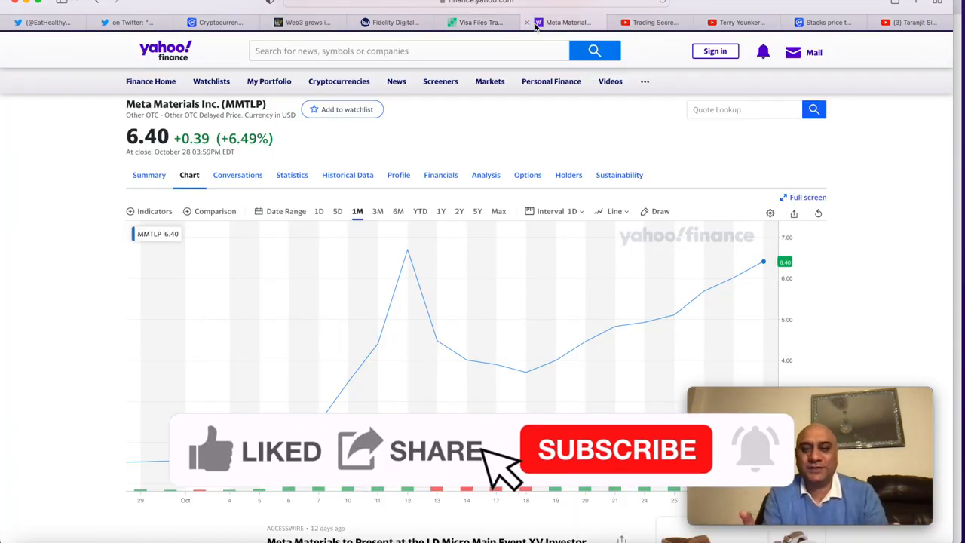
Finish reviewing the MMTLP chart and go to the Trading Secrets YouTube channel
left_click(616, 449)
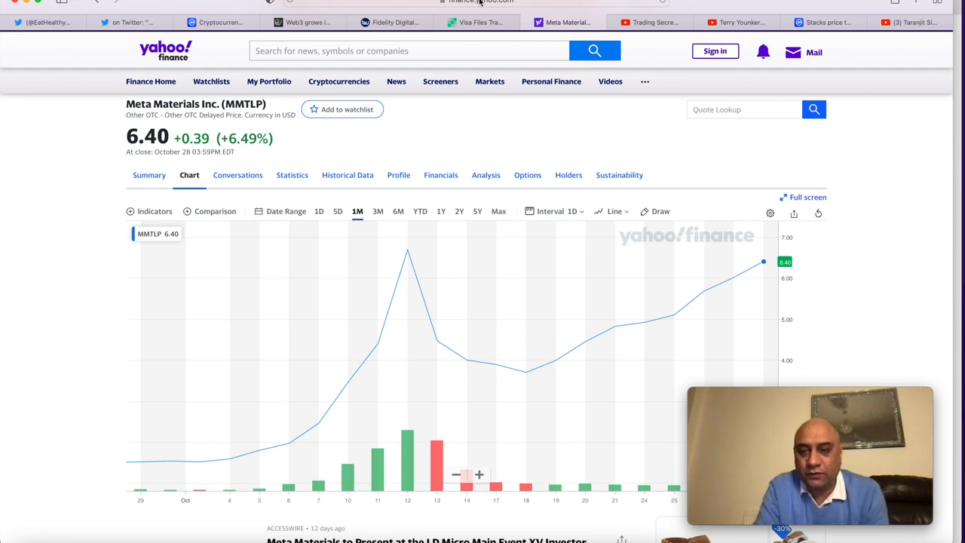
left_click(649, 22)
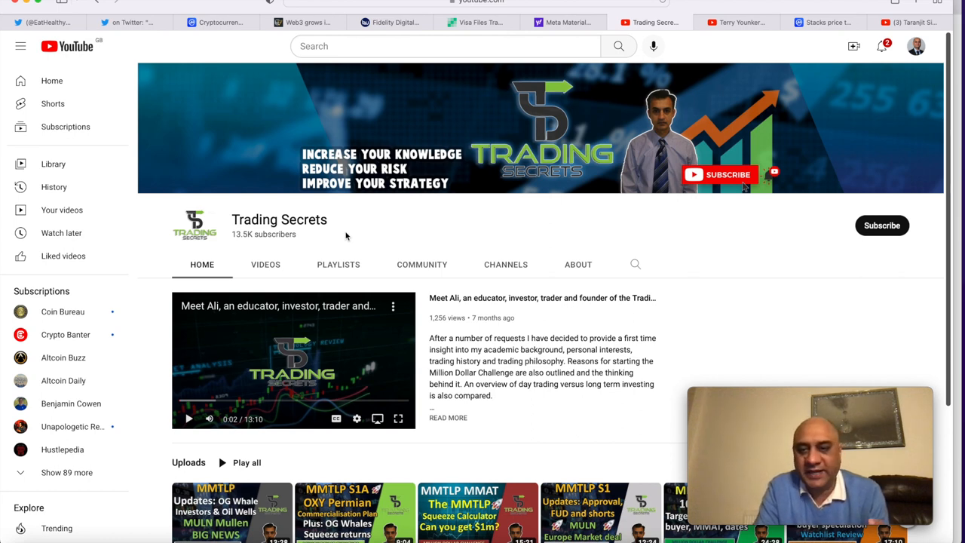
Switch to Terry Younker's YouTube channel and scroll through its MMTLP and NextBridge uploads
left_click(746, 22)
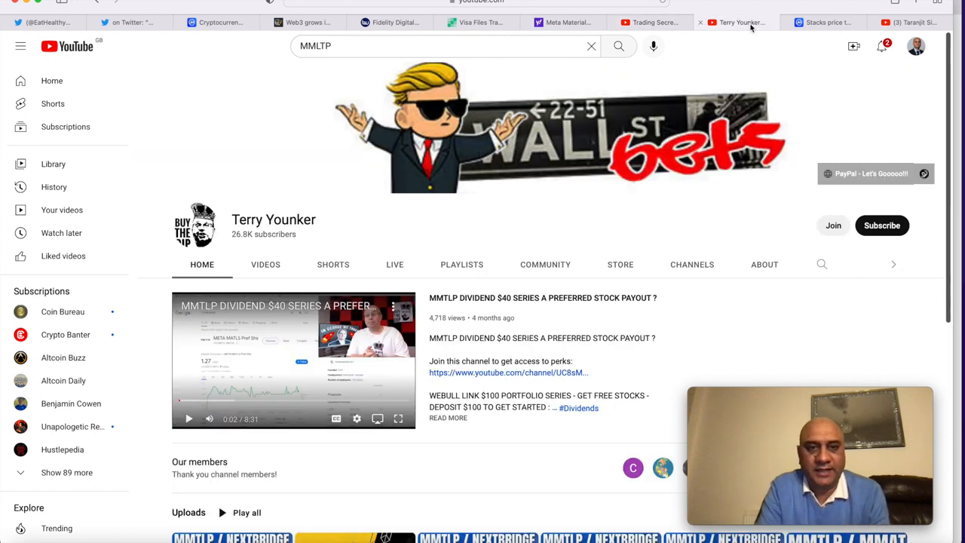
scroll("down", 3)
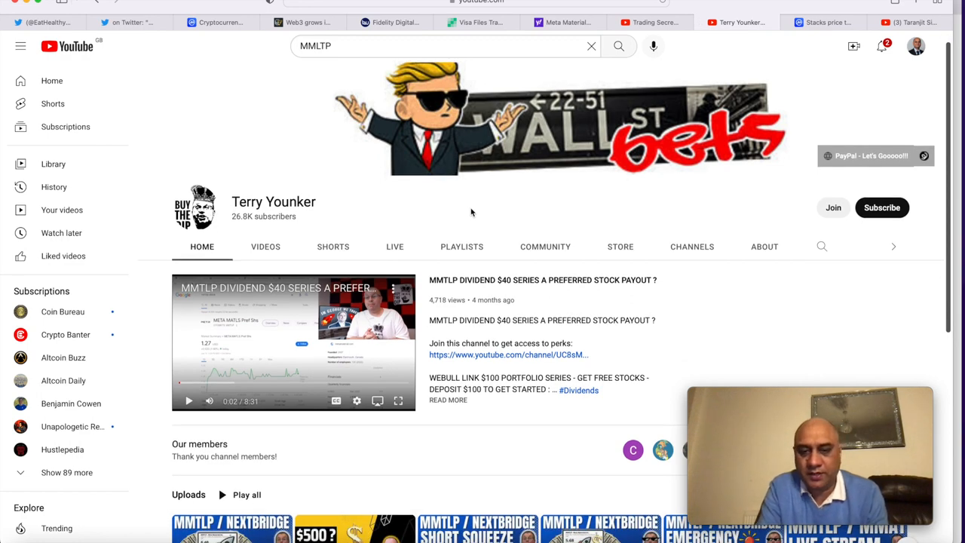
scroll("down", 3)
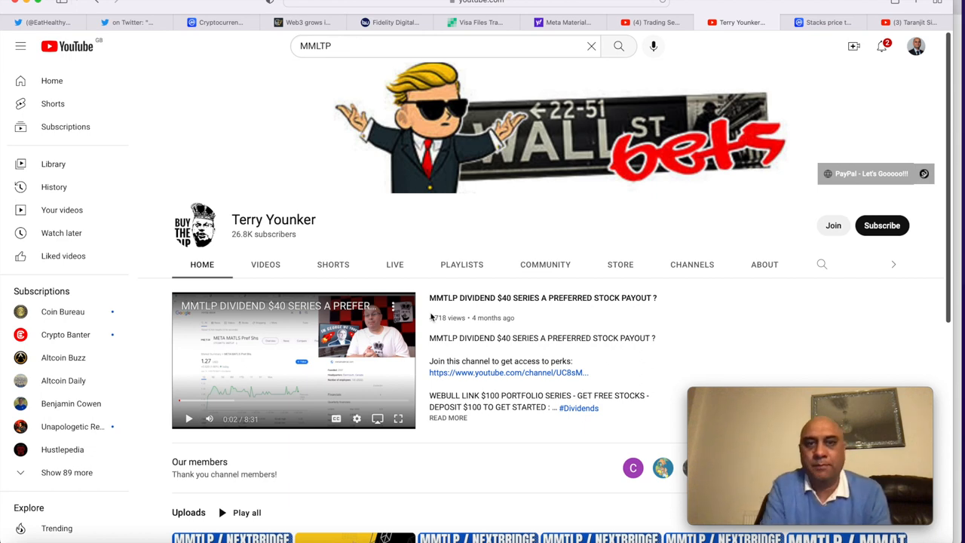
mouse_move(452, 29)
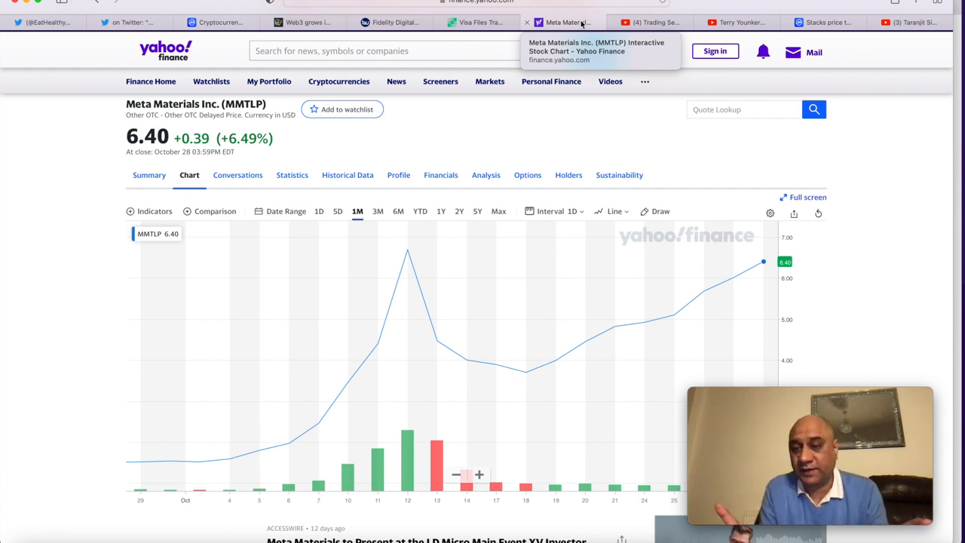
Switch browser tabs from the MMTLP chart to CoinMarketCap's Stacks (STX) price page
left_click(829, 19)
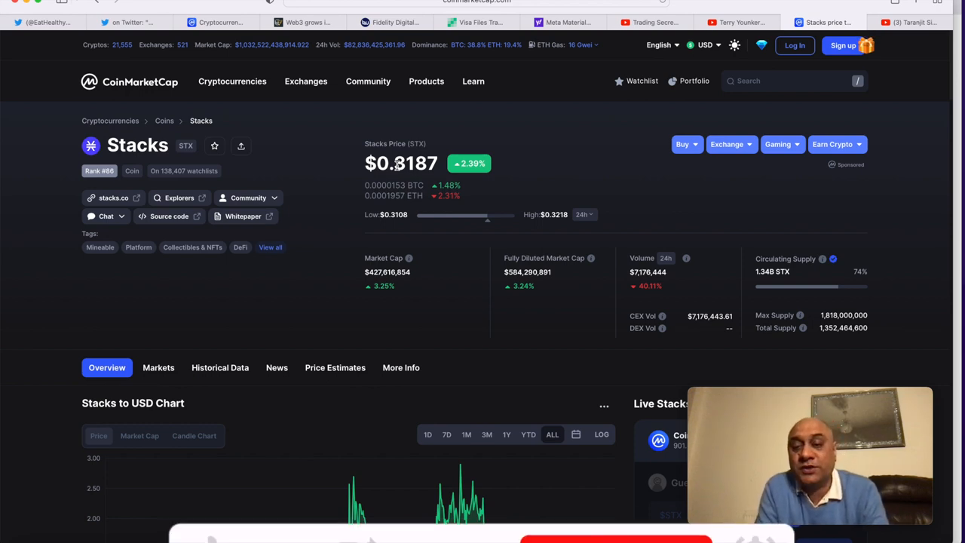
Set the Stacks to USD chart to 1D, then scroll to the 'What Is Stacks (STX)?' overview
scroll("down", 3)
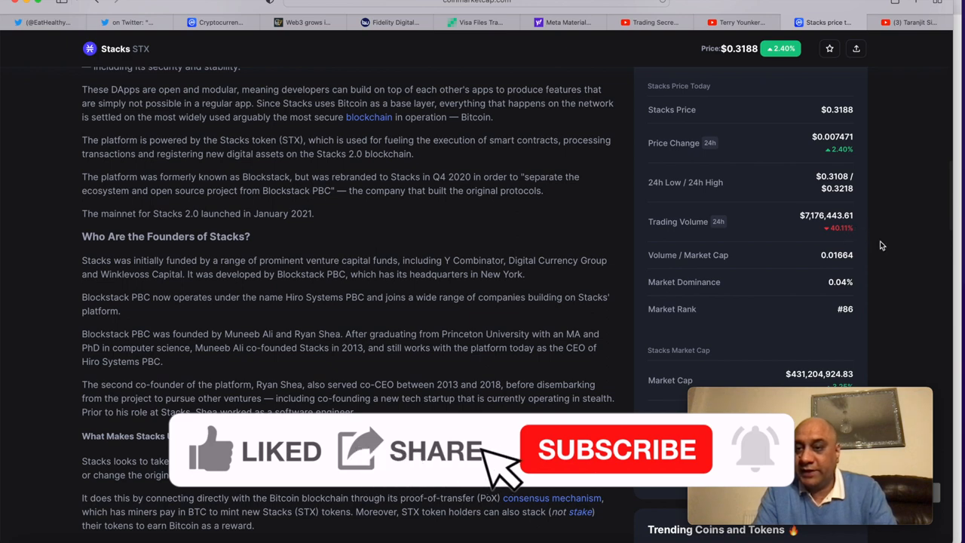
left_click(614, 448)
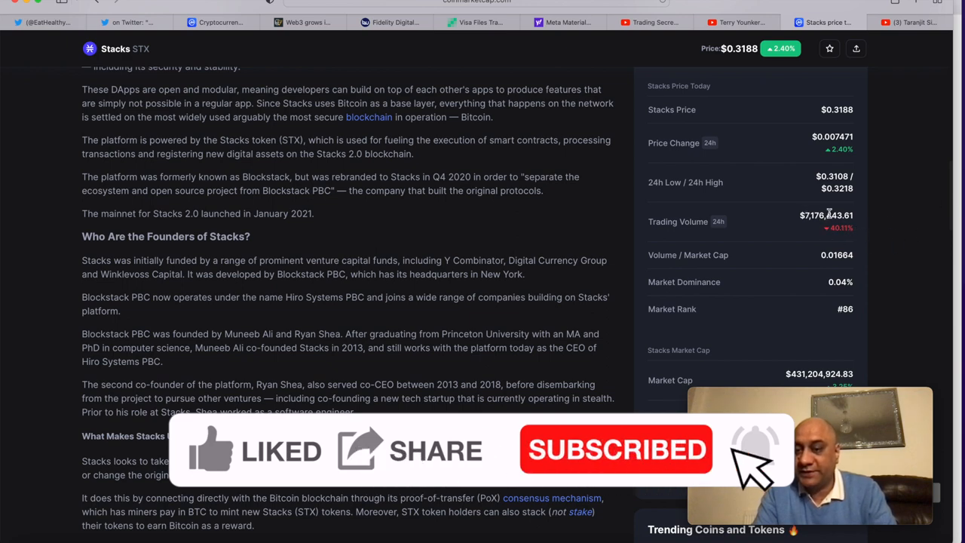
scroll("down", 3)
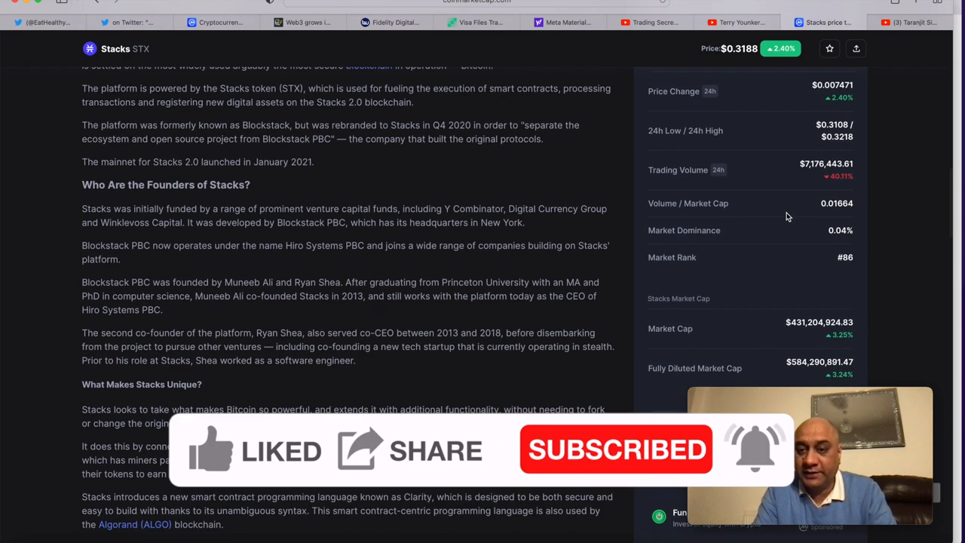
scroll("down", 3)
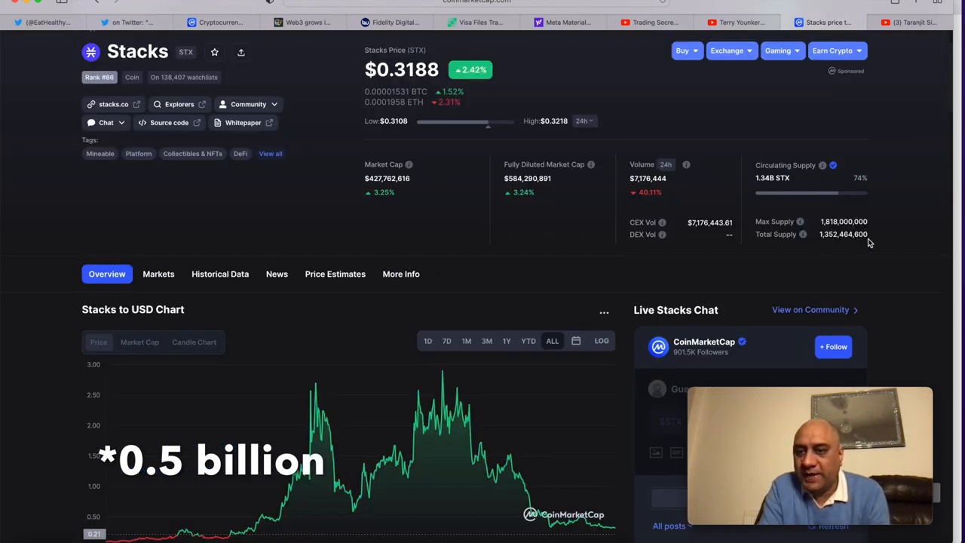
mouse_move(877, 233)
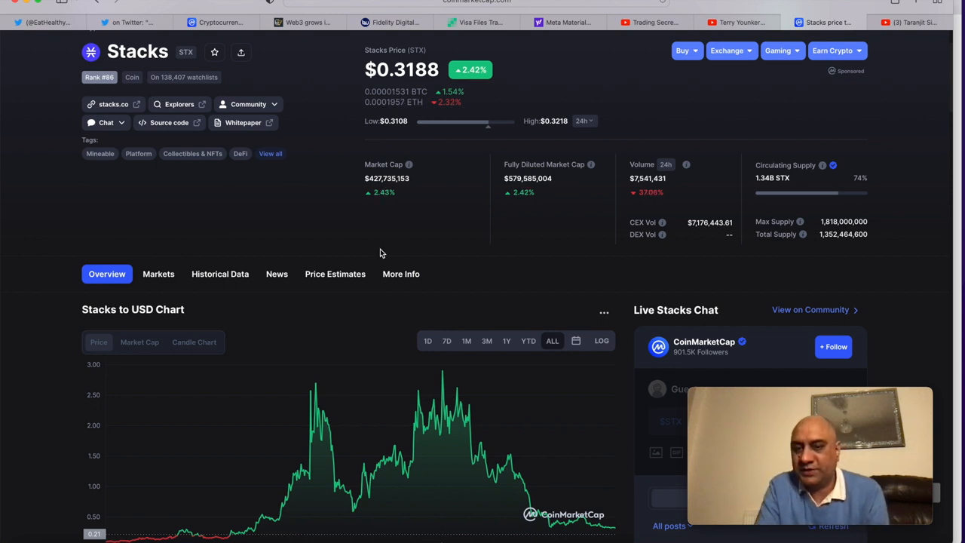
scroll("down", 3)
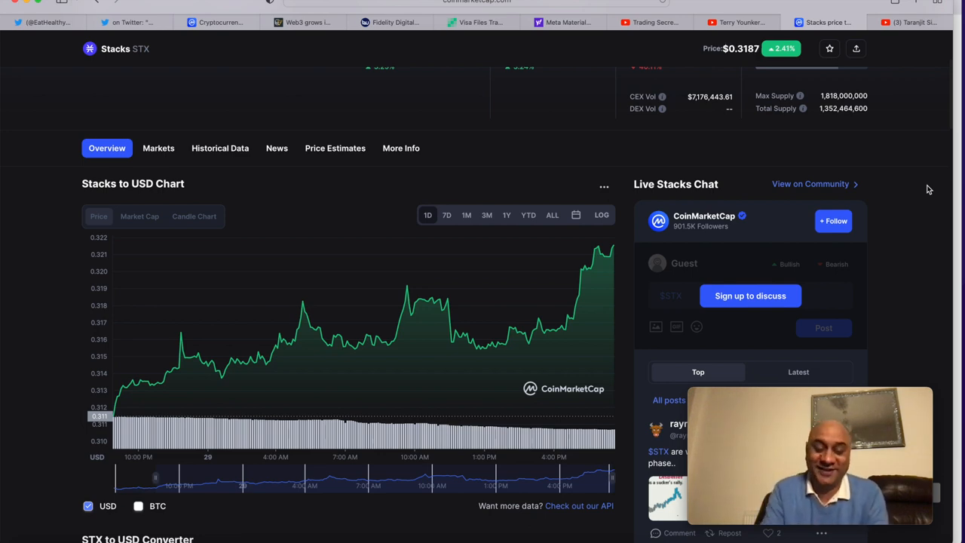
scroll("down", 3)
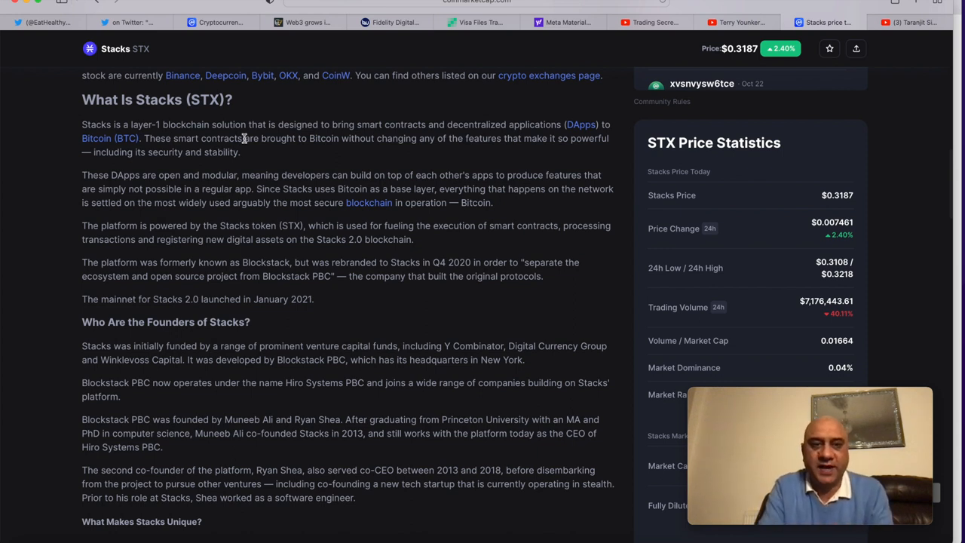
left_click_drag(247, 124, 241, 151)
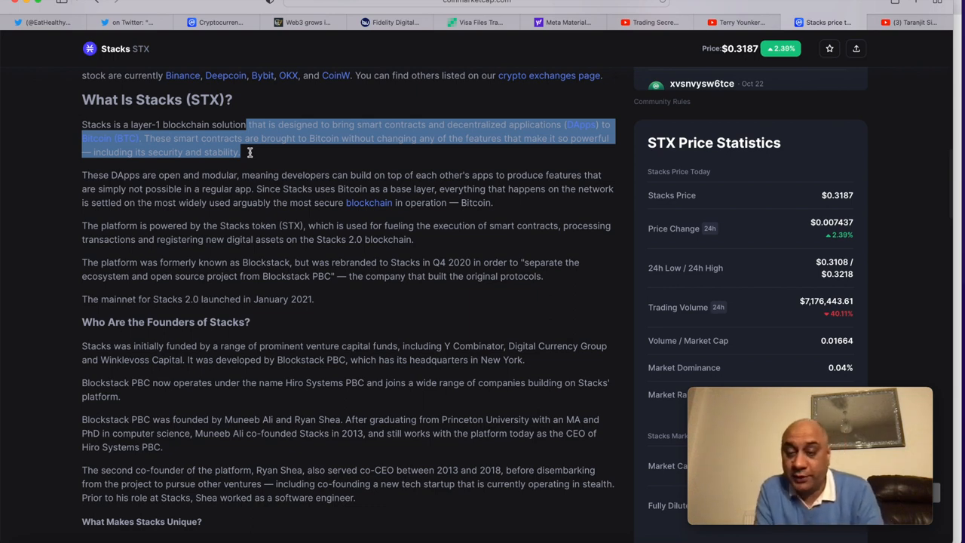
scroll("down", 3)
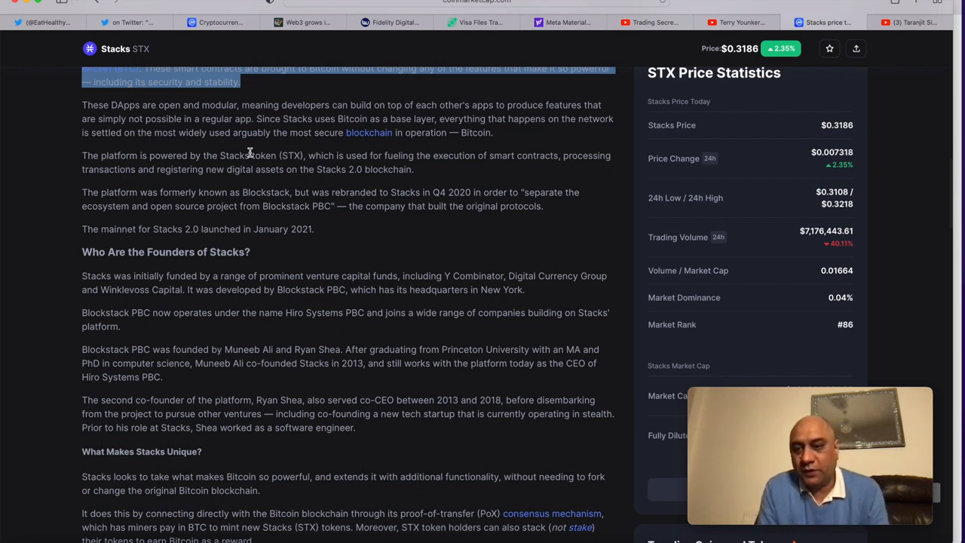
scroll("down", 3)
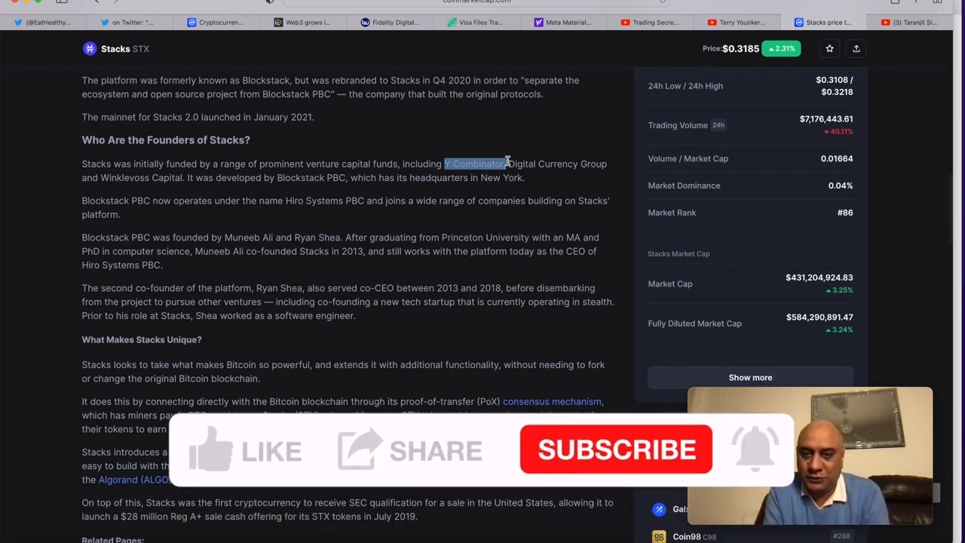
left_click(219, 451)
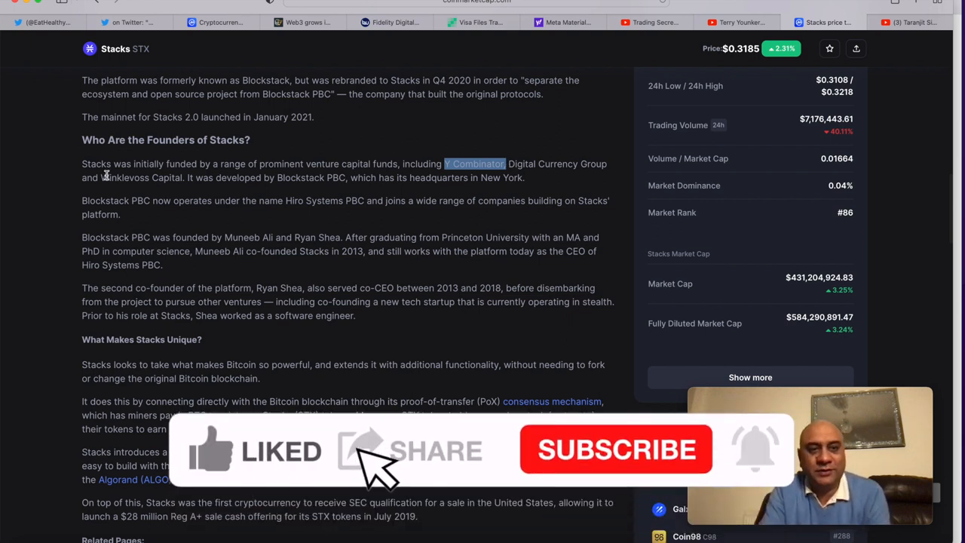
left_click(614, 450)
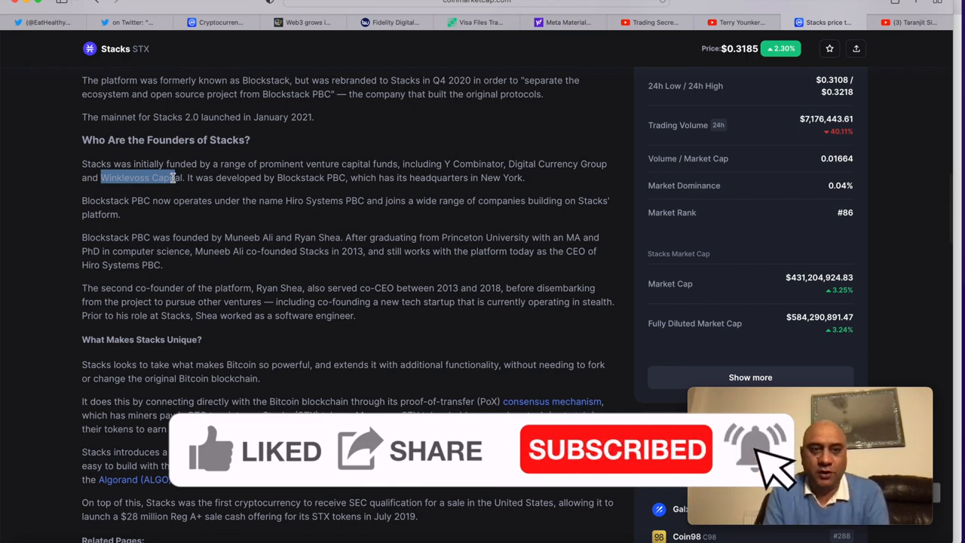
scroll("down", 3)
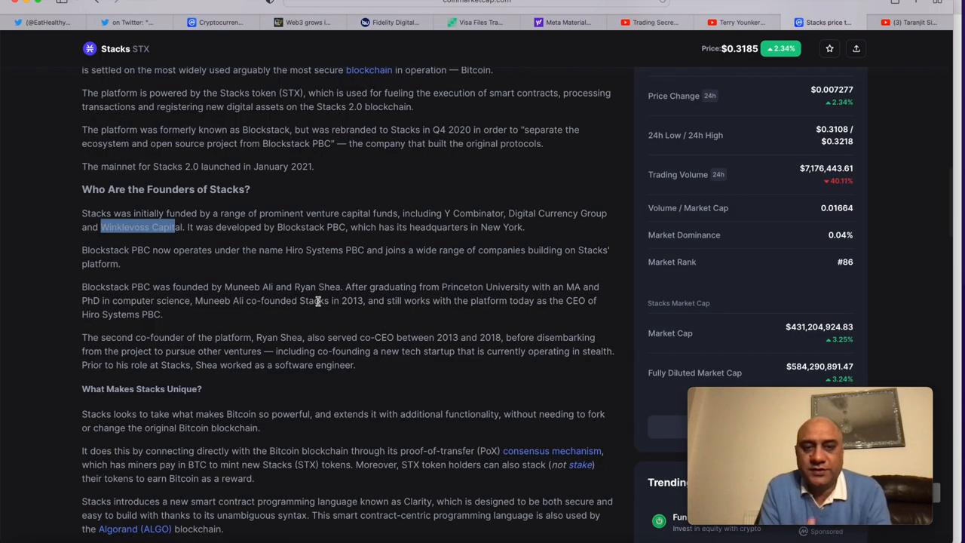
mouse_move(487, 290)
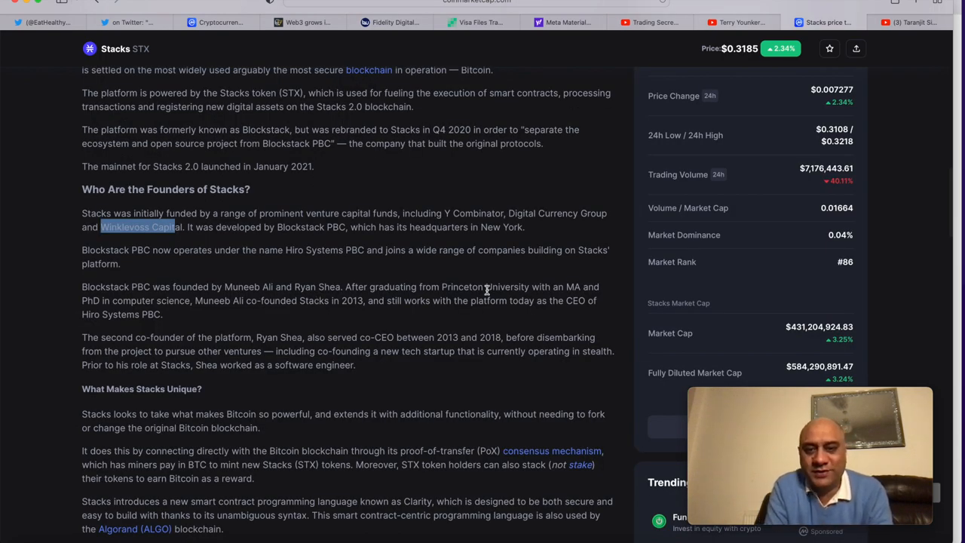
mouse_move(334, 296)
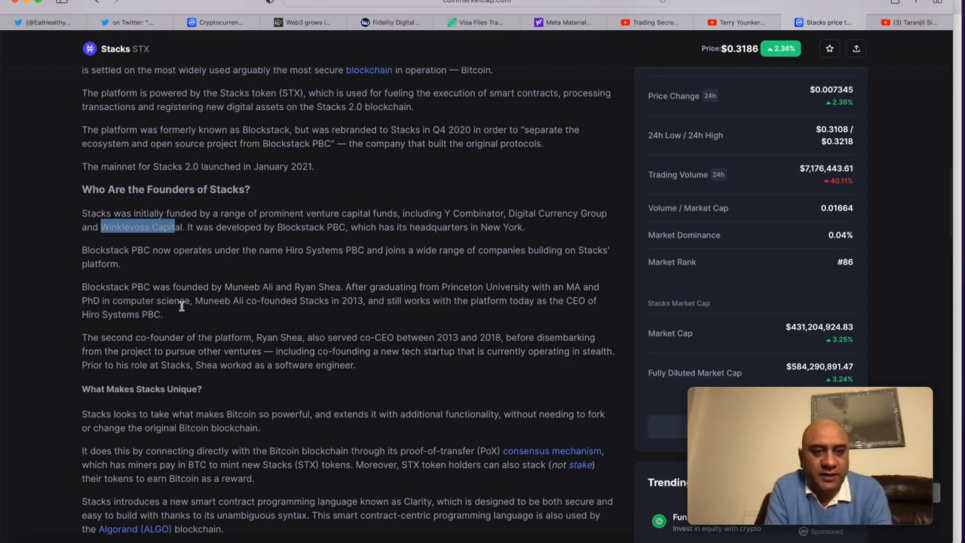
scroll("up", 3)
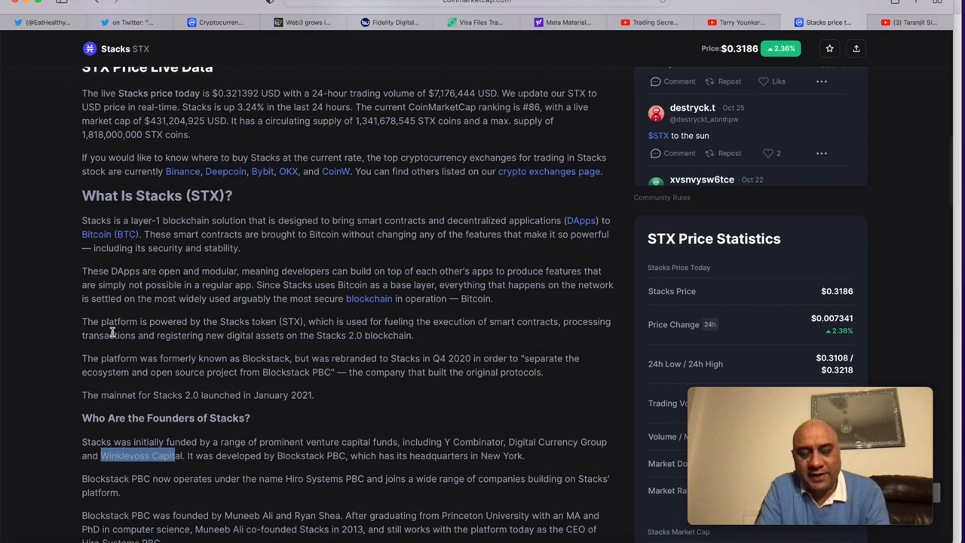
scroll("up", 3)
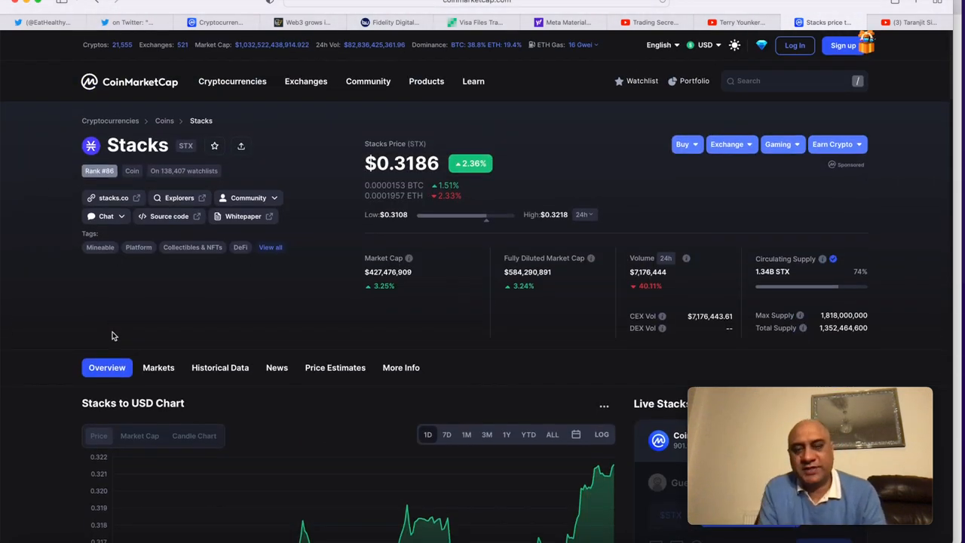